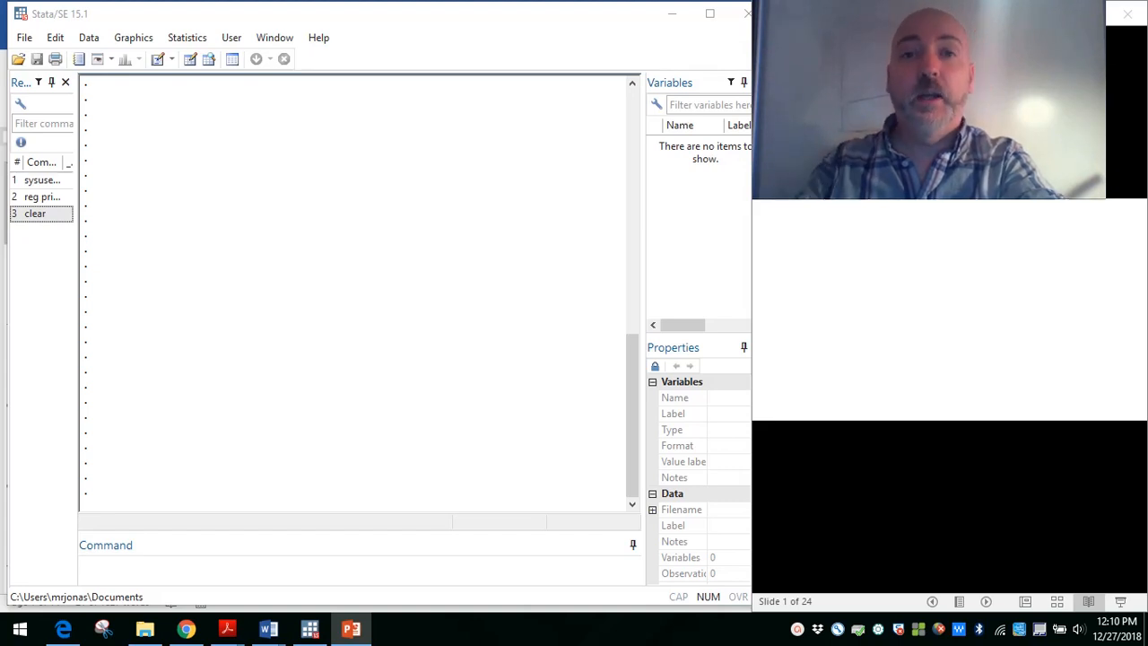
Advance the slideshow to slide 3, 'What is the difference between local and global macros?'
click(859, 242)
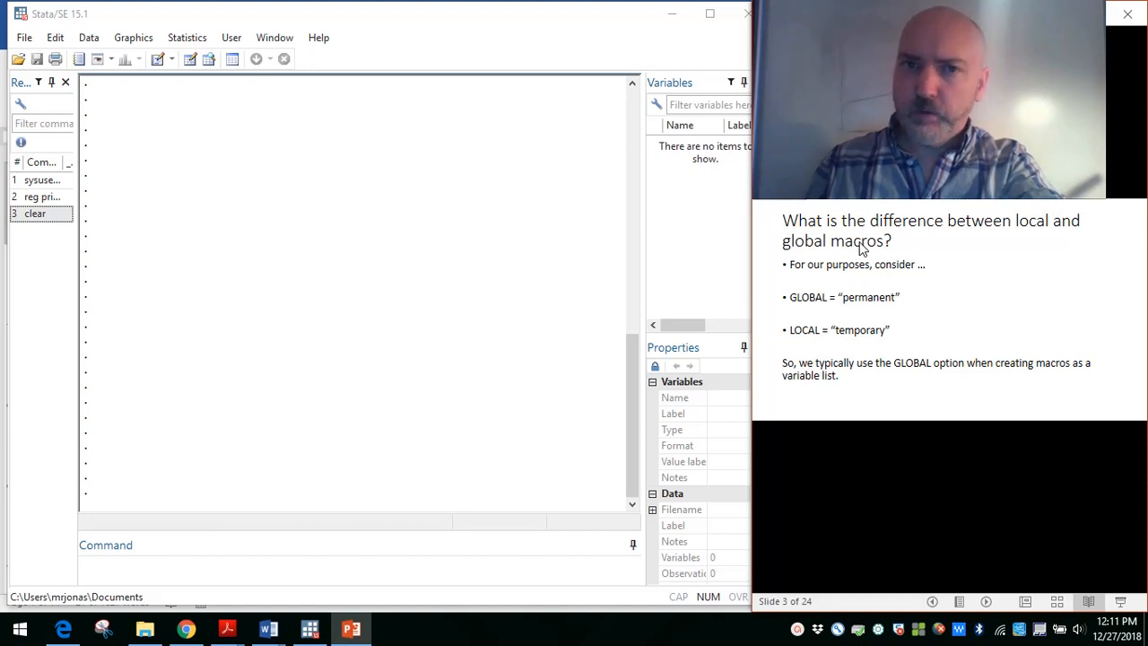
Advance to slide 4, 'Stata Commands', listing global, sum and reg usage
key(Right)
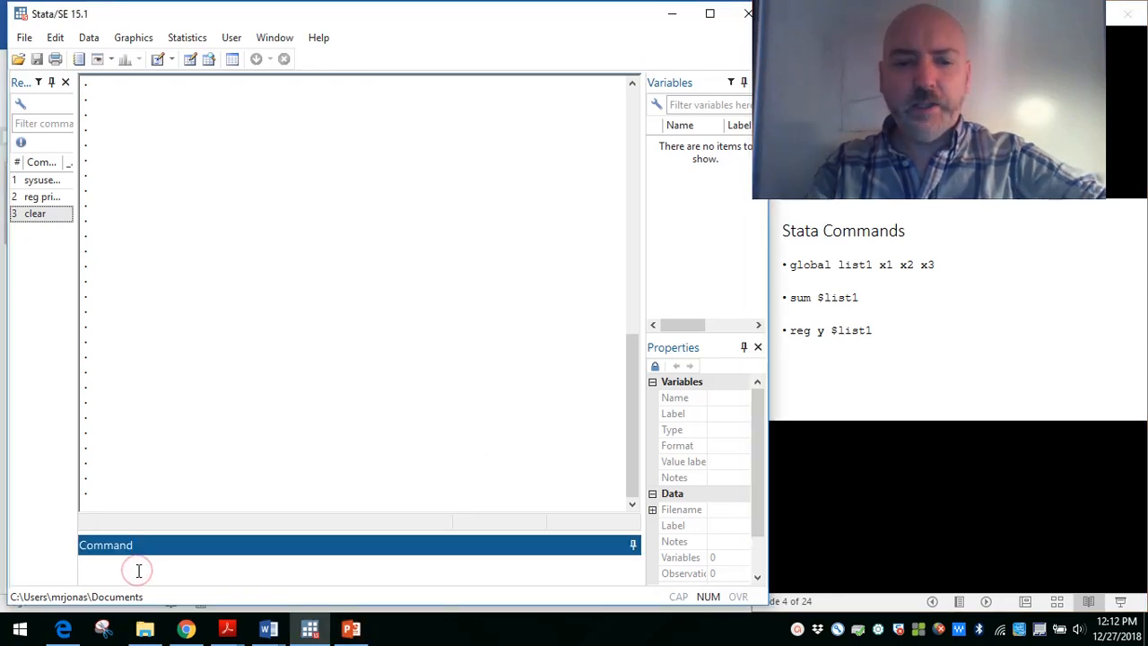
Load the 1978 Automobile Data with sysuse auto
click(139, 572)
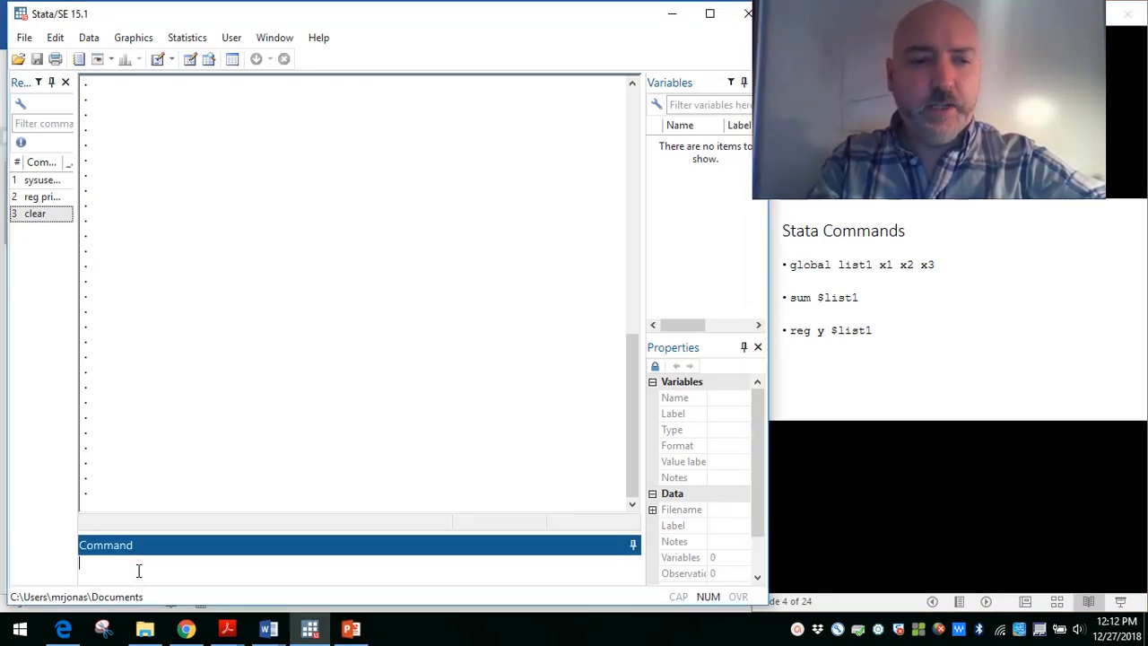
text(sysuse)
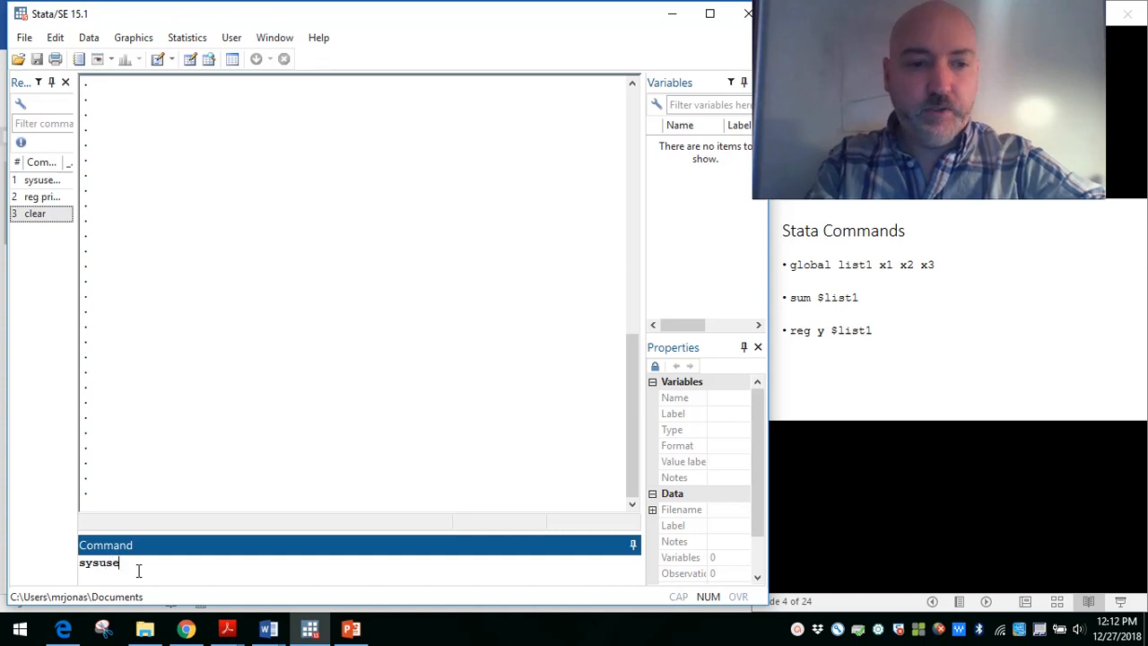
text(auto)
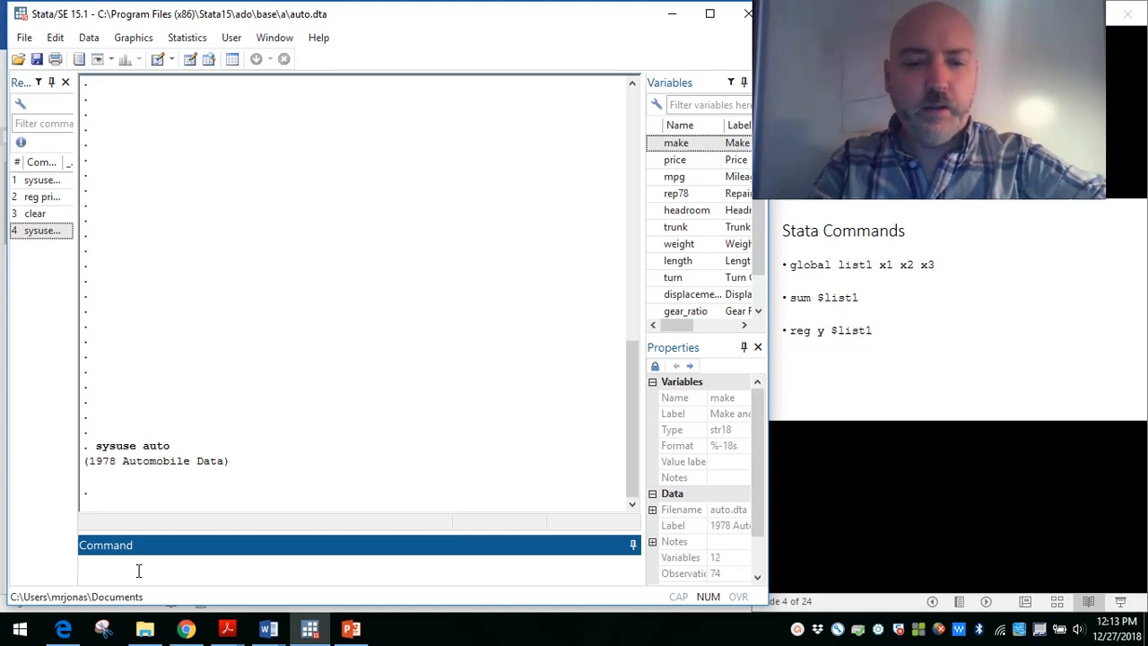
Define the global macro xlist as mpg, weight and length
text(global)
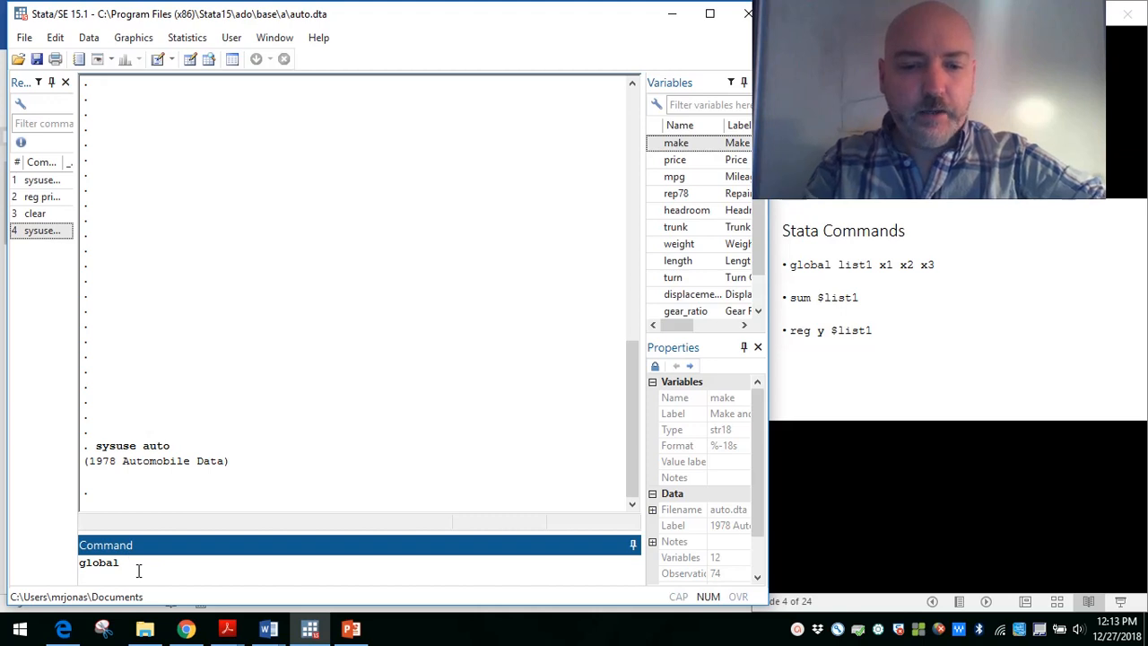
text(xlist)
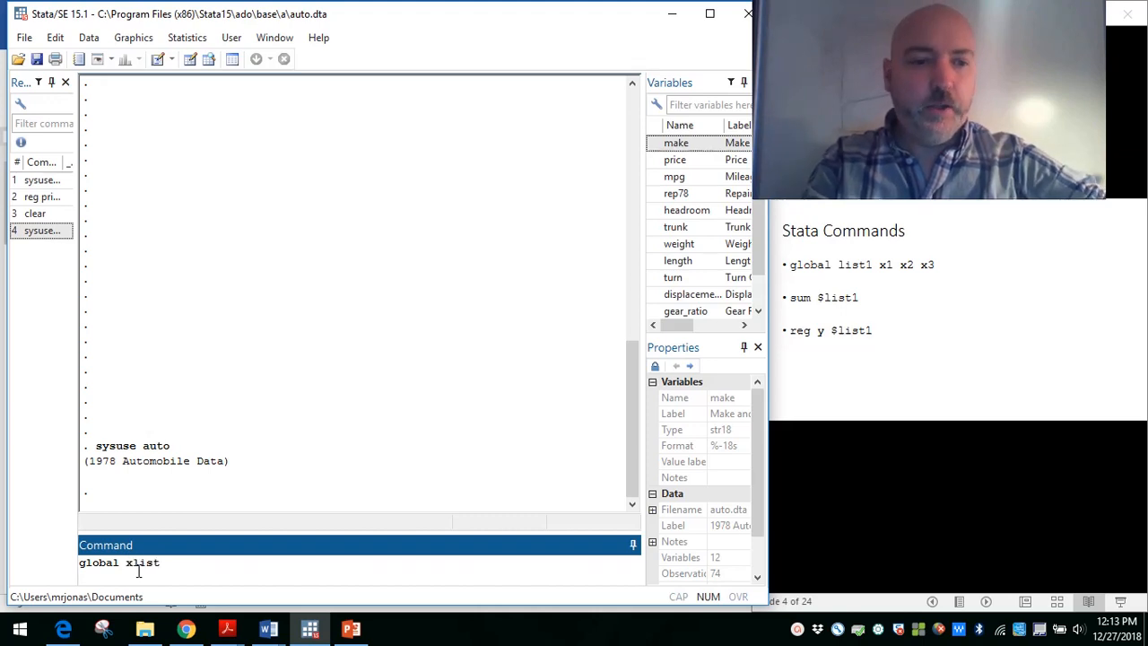
text(" ")
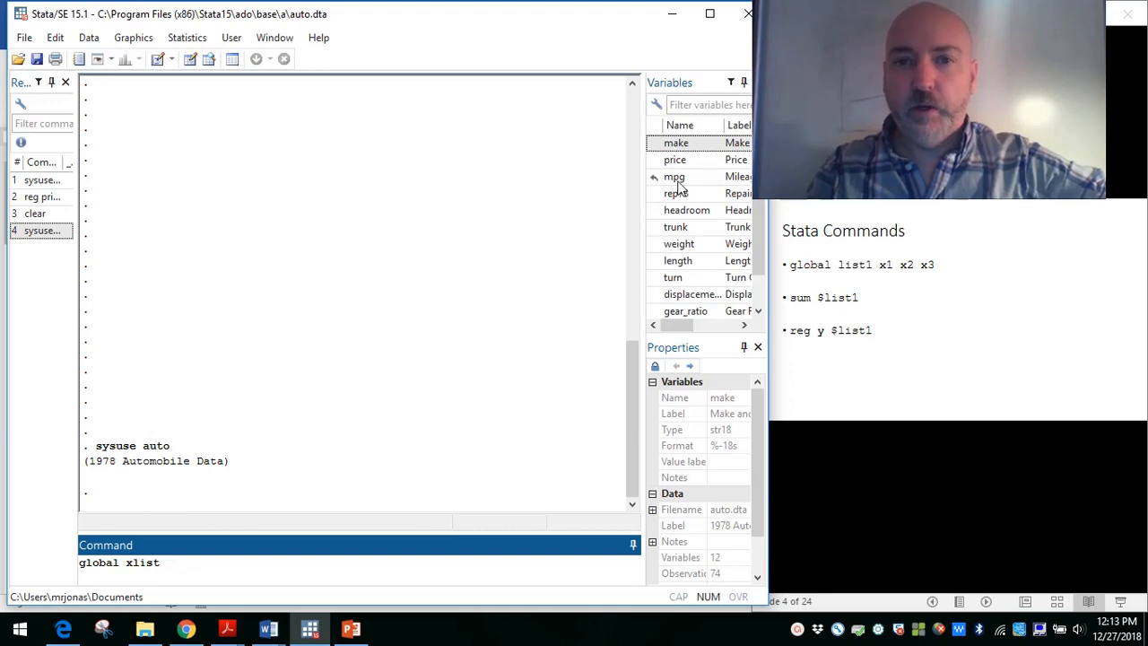
click(676, 176)
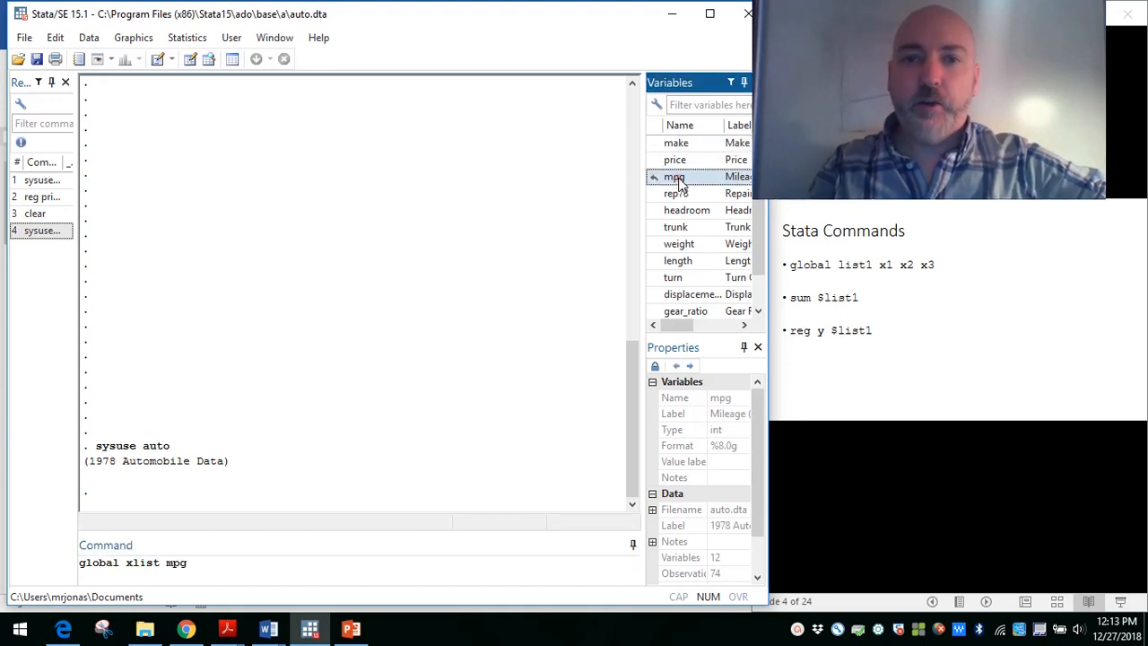
click(678, 243)
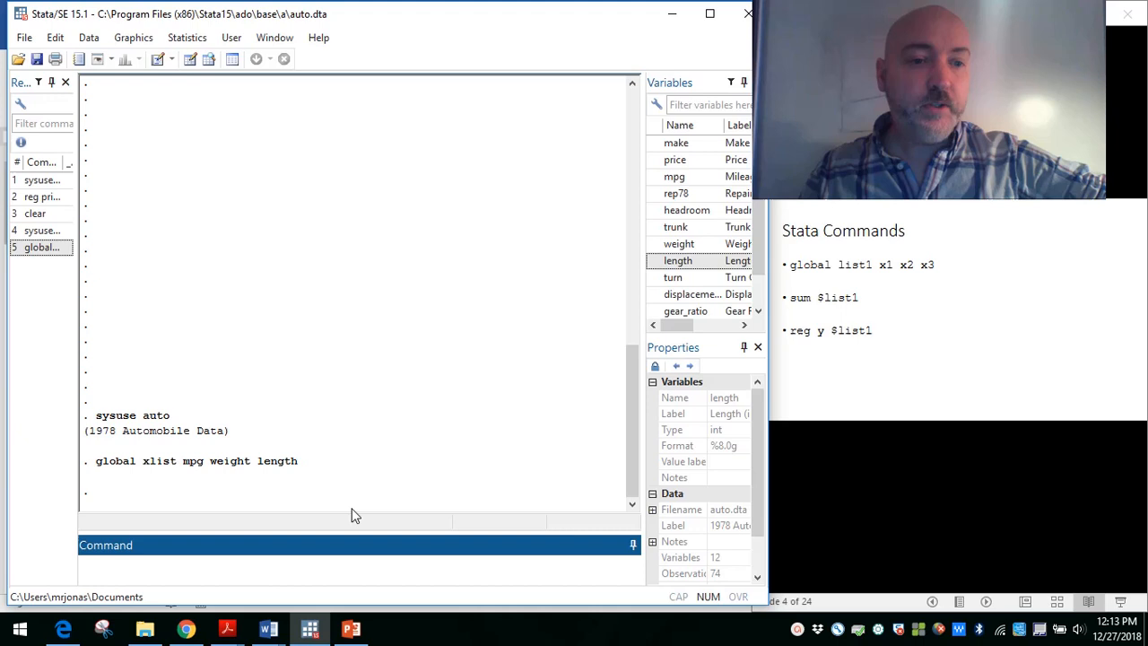
Summarize mpg, weight and length with sum $xlist after sum xlist fails with r(111)
text(sum)
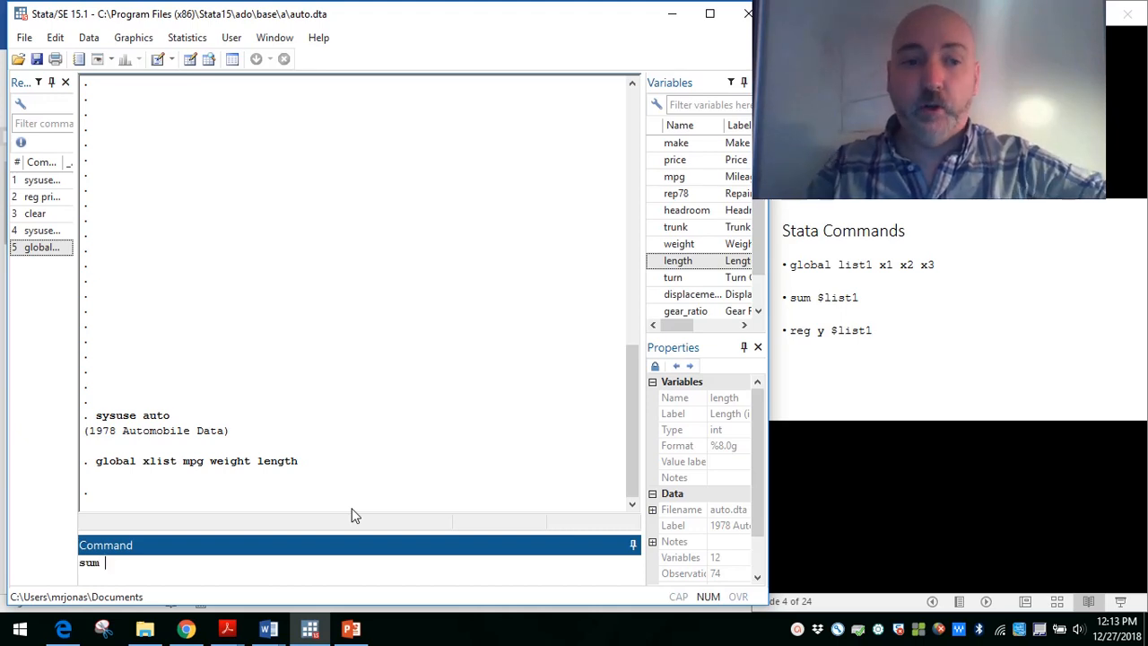
text(xlist)
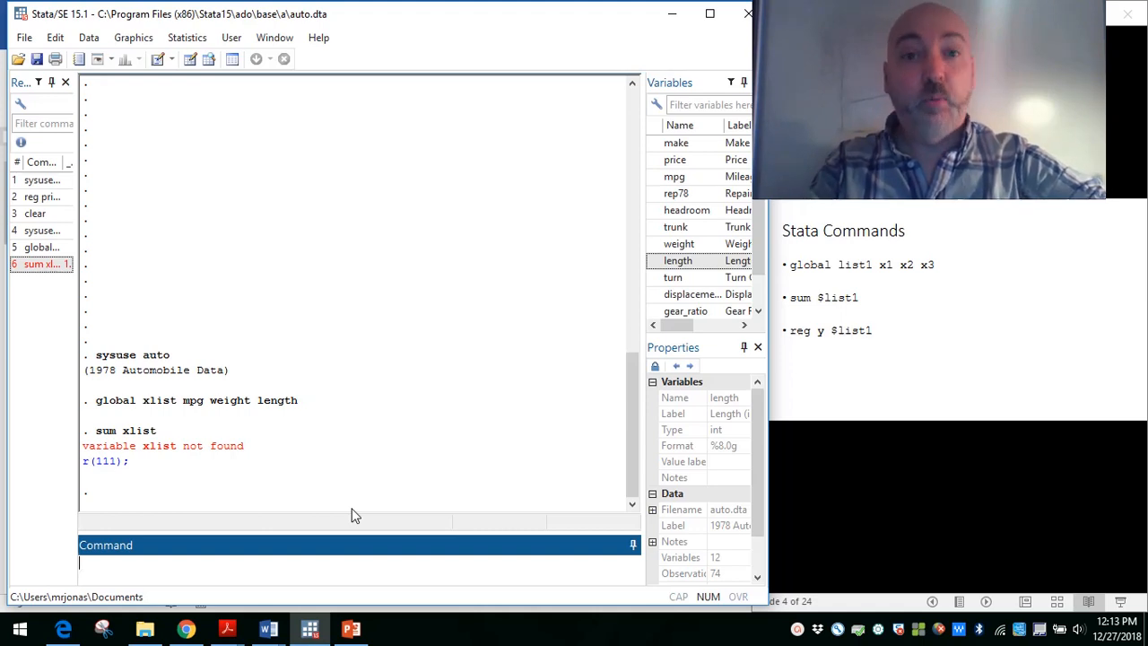
text(sum)
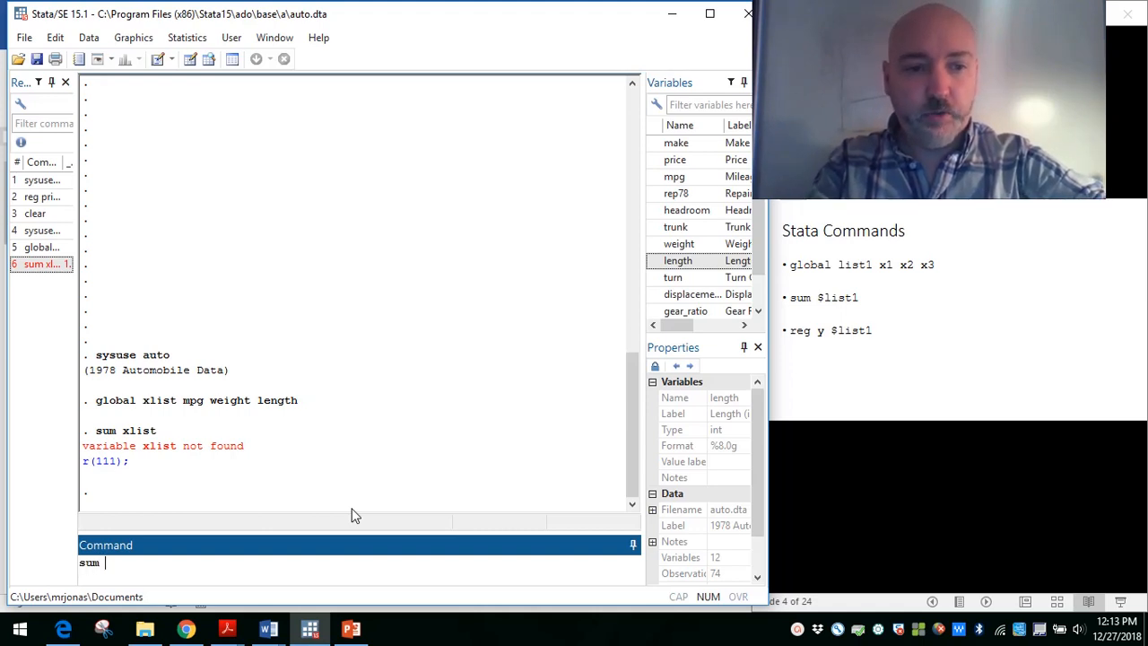
text($xl)
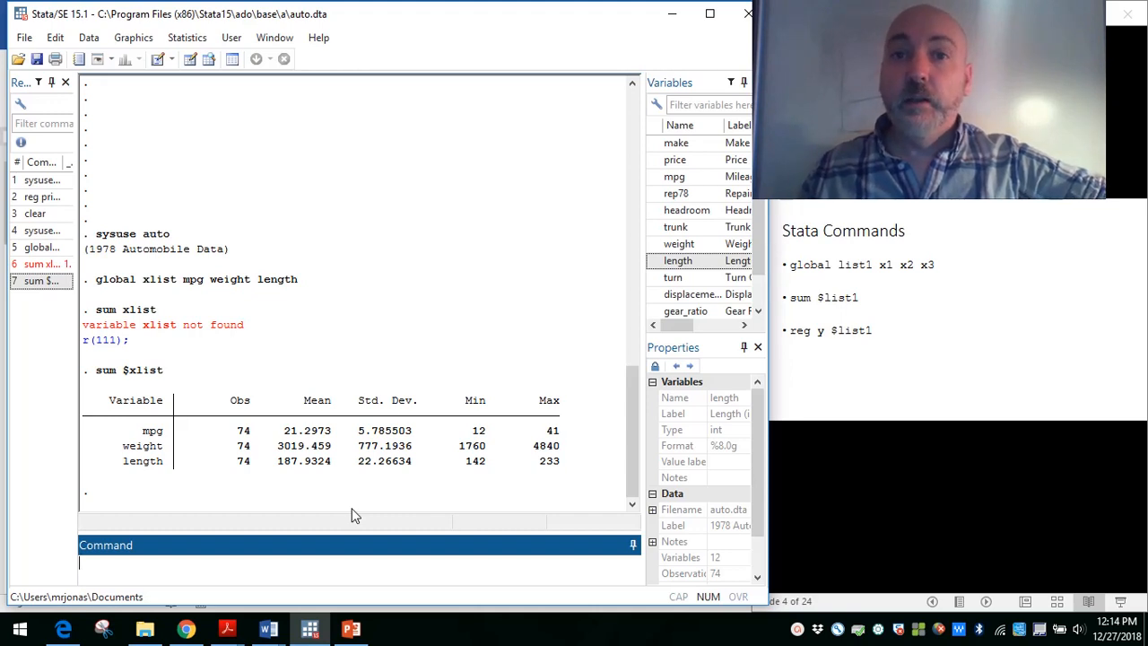
Run reg price $xlist, then reg price $xlist rep78
text(r)
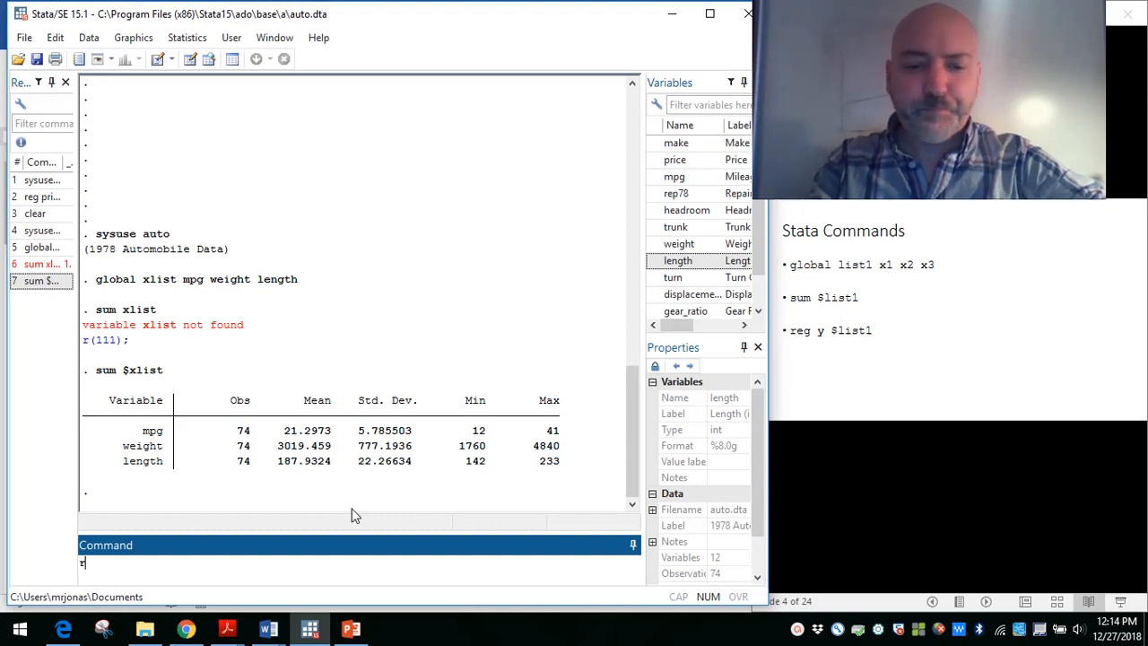
text(eg price)
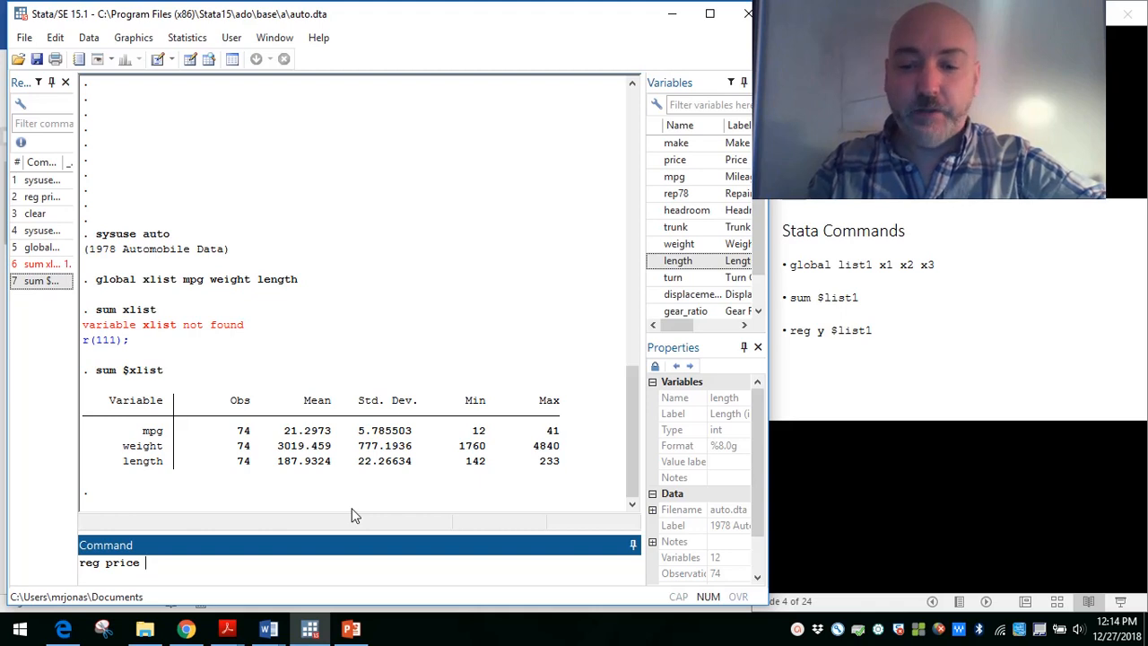
text($)
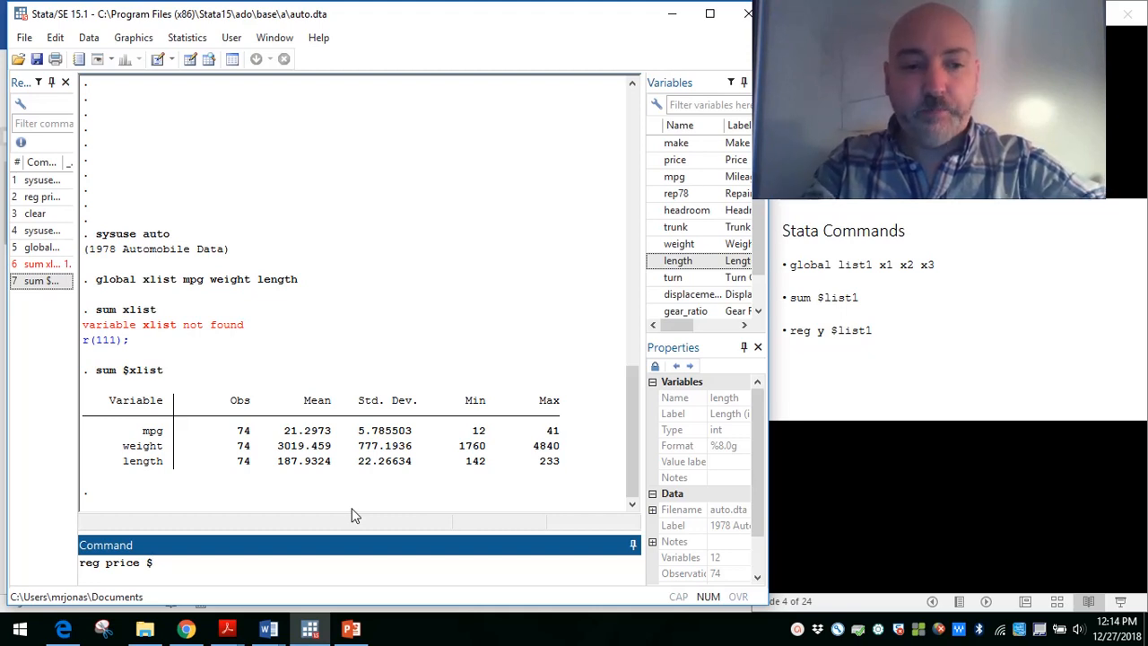
text(xli)
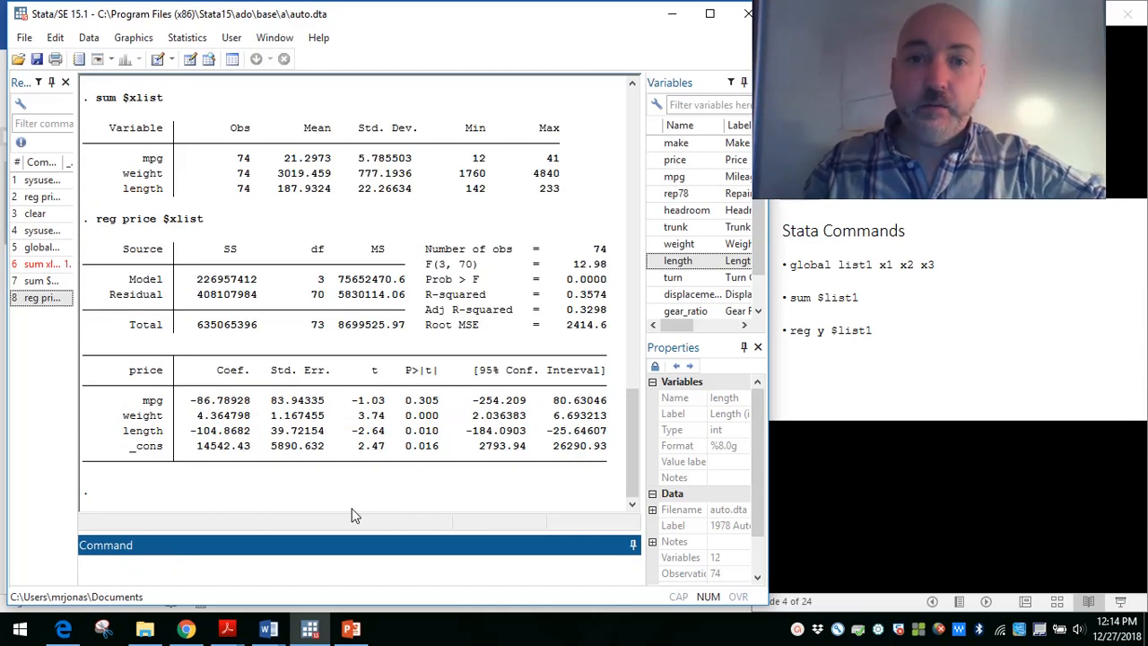
text(reg price $xlist rep78)
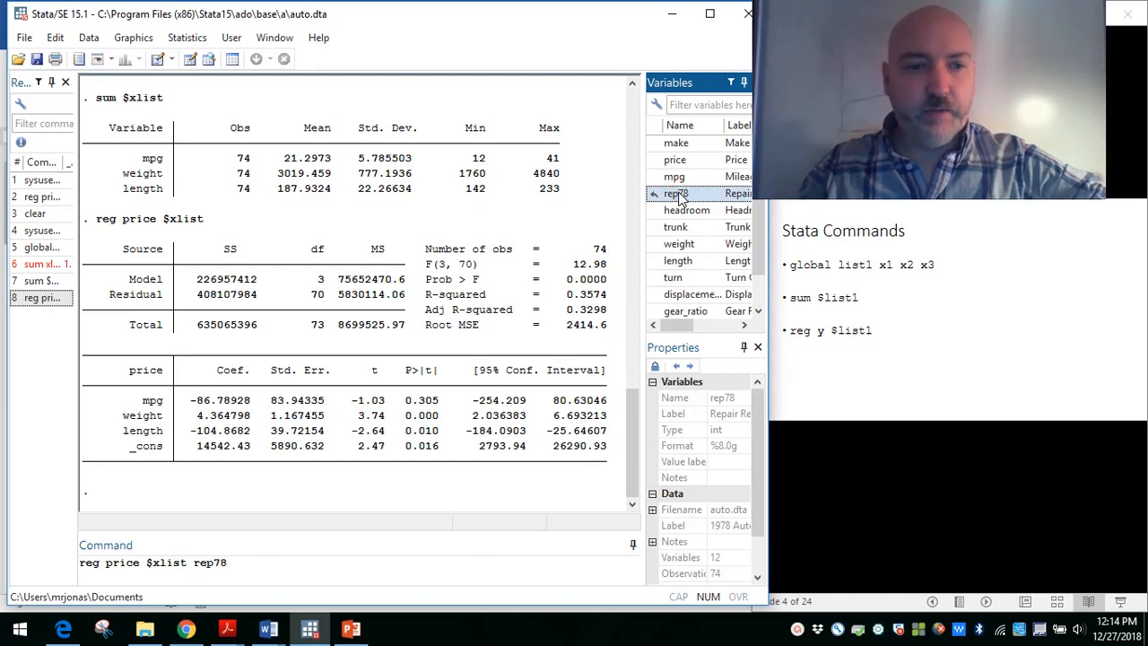
key(Return)
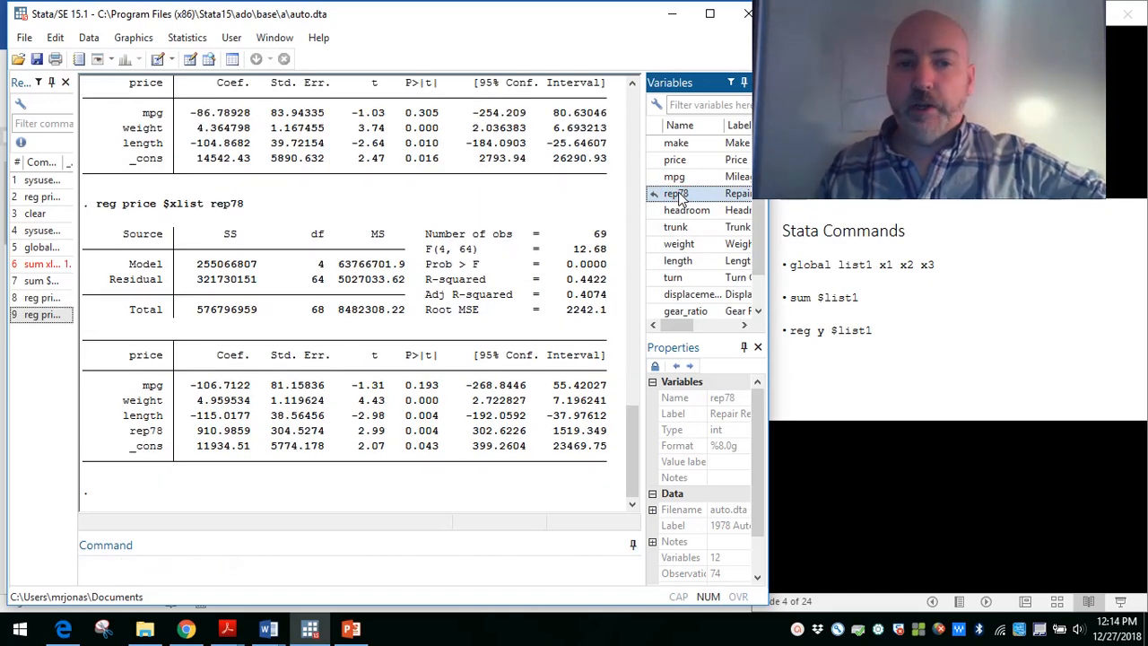